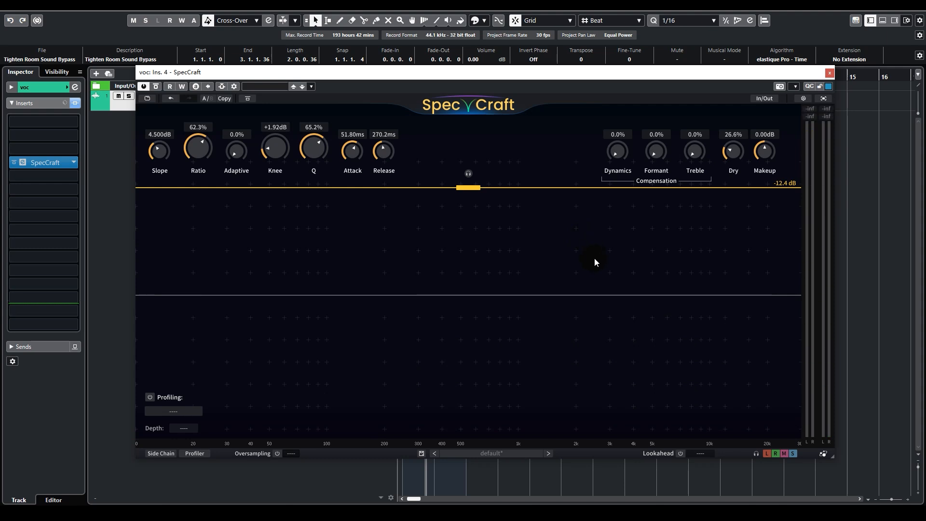
mouse_move(615, 272)
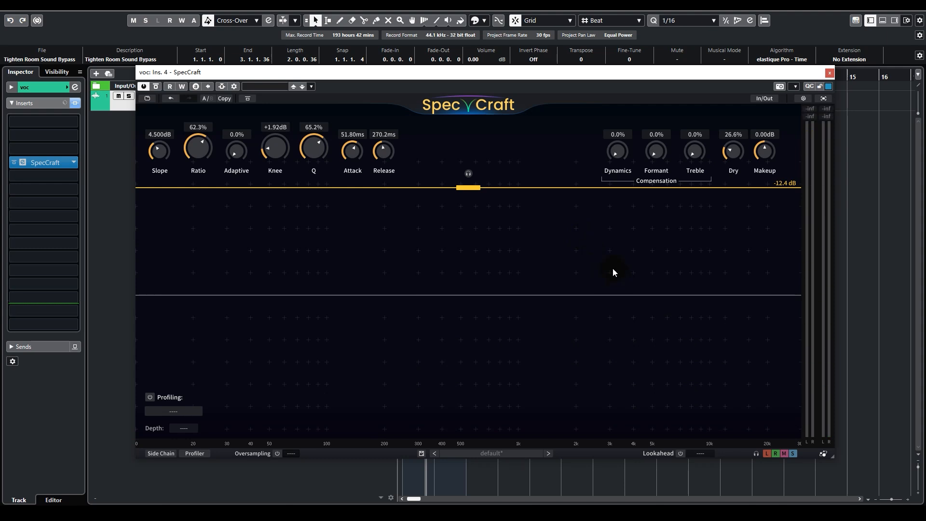
mouse_move(446, 197)
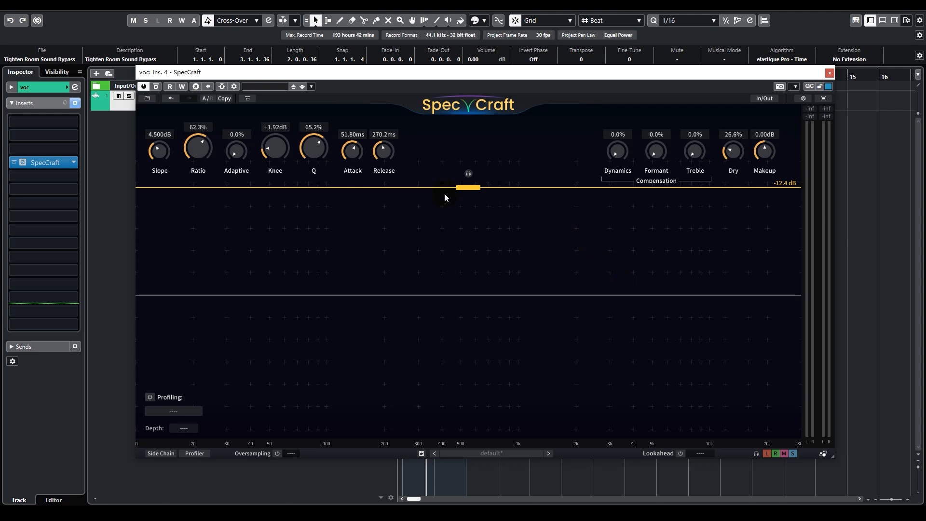
Drag the threshold line down from -12.4 dB to about -56 dB while the drum room plays
drag(469, 187, 468, 192)
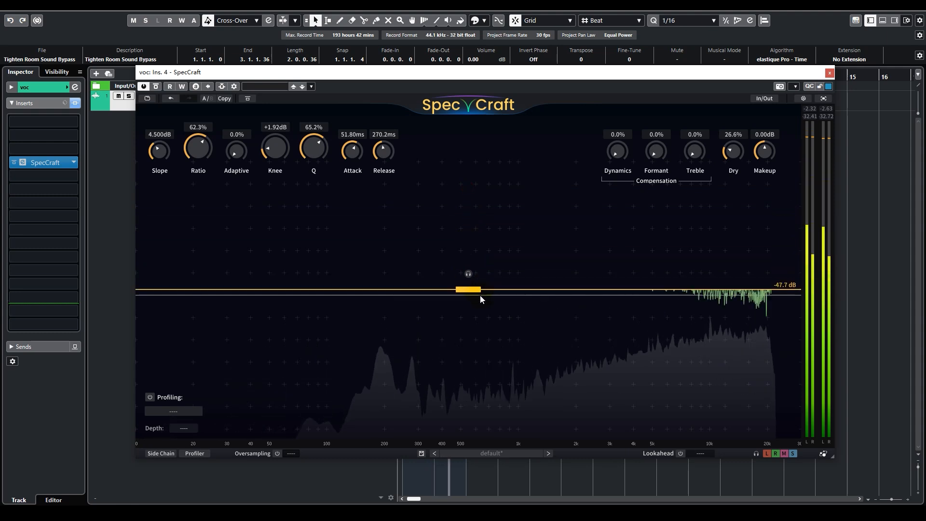
drag(467, 289, 483, 315)
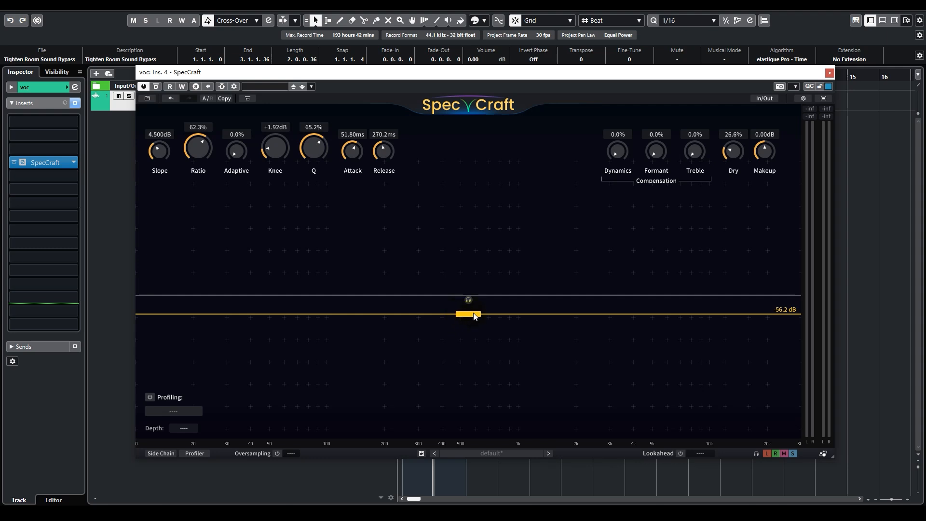
mouse_move(667, 311)
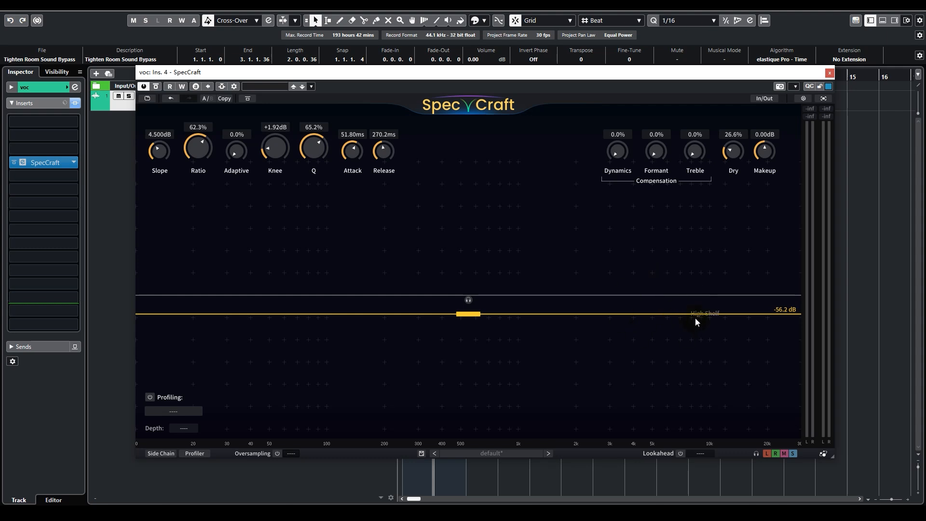
mouse_move(208, 350)
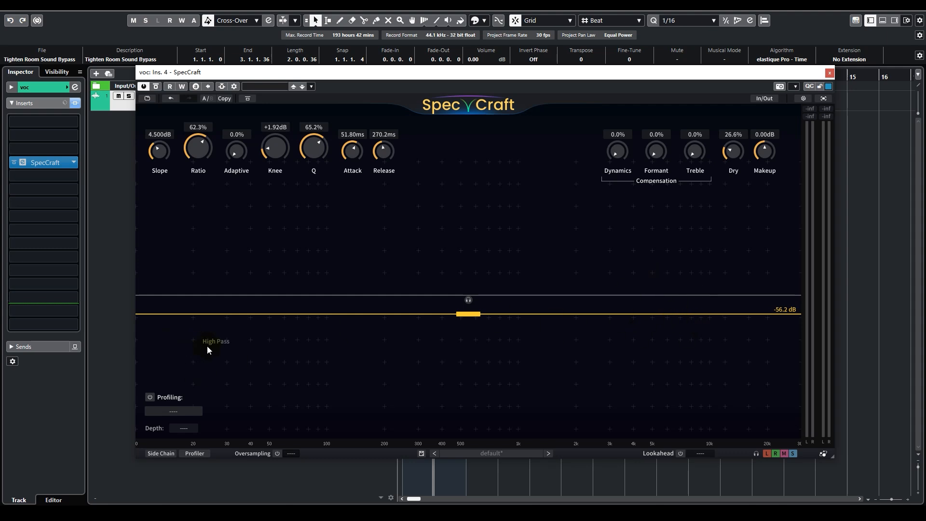
mouse_move(483, 337)
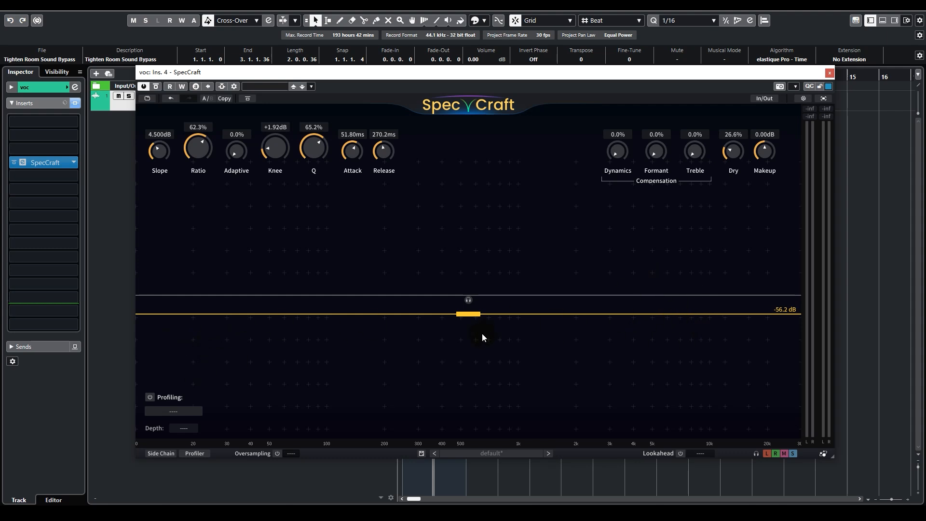
mouse_move(725, 276)
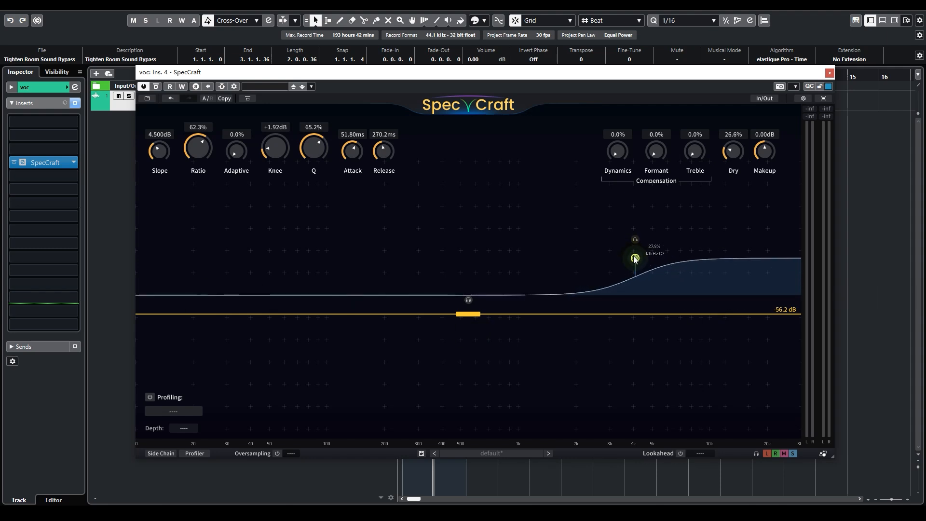
Move the high-shelf priority node toward 3.7 kHz and open its band options
drag(634, 258, 627, 260)
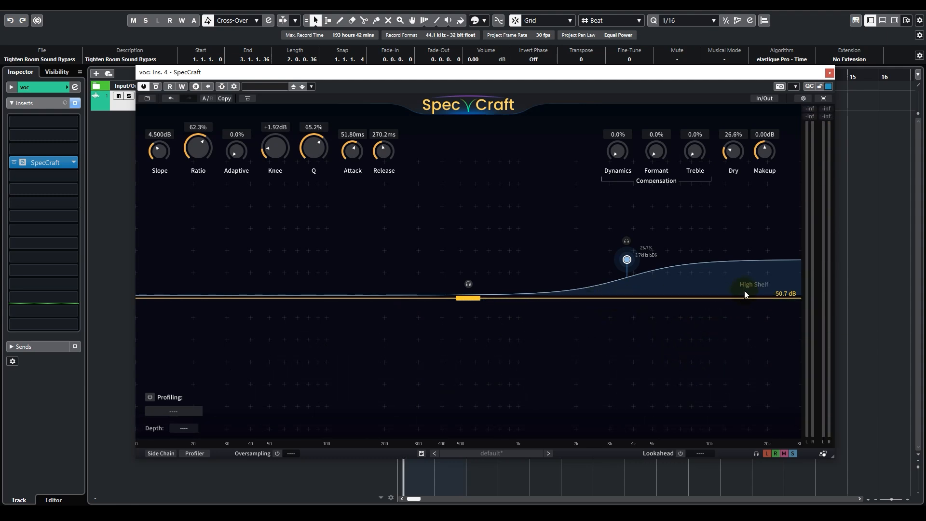
click(627, 259)
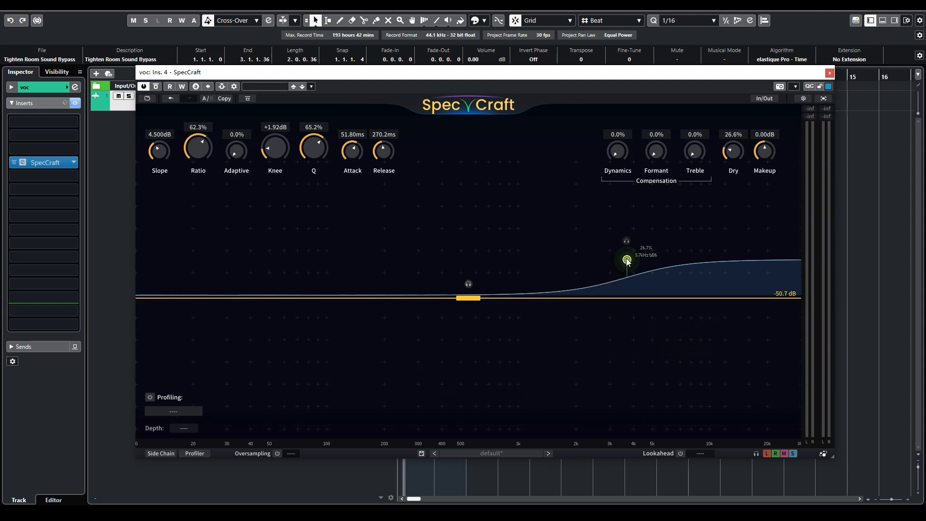
right_click(626, 260)
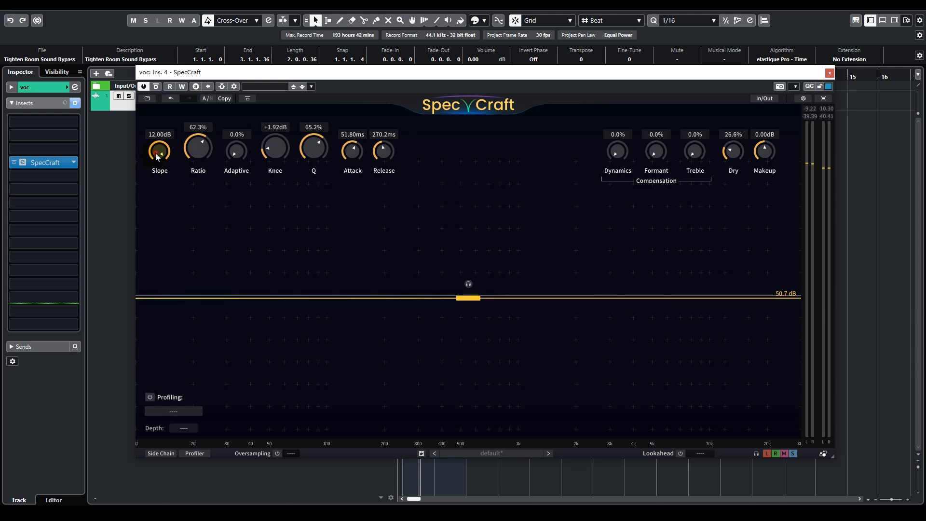
Try a 6 dB slope, return the slope to 4.5 dB, and close the SpecCraft editor
drag(159, 150, 318, 252)
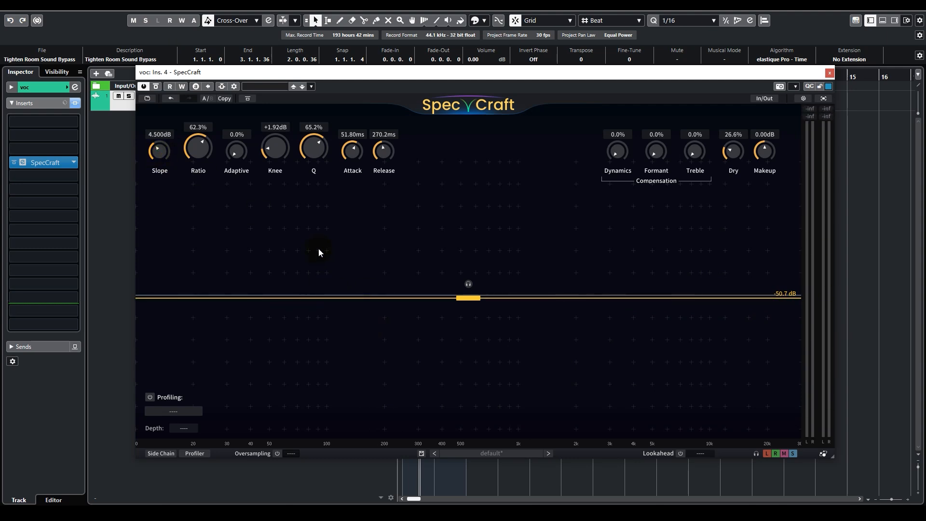
mouse_move(501, 349)
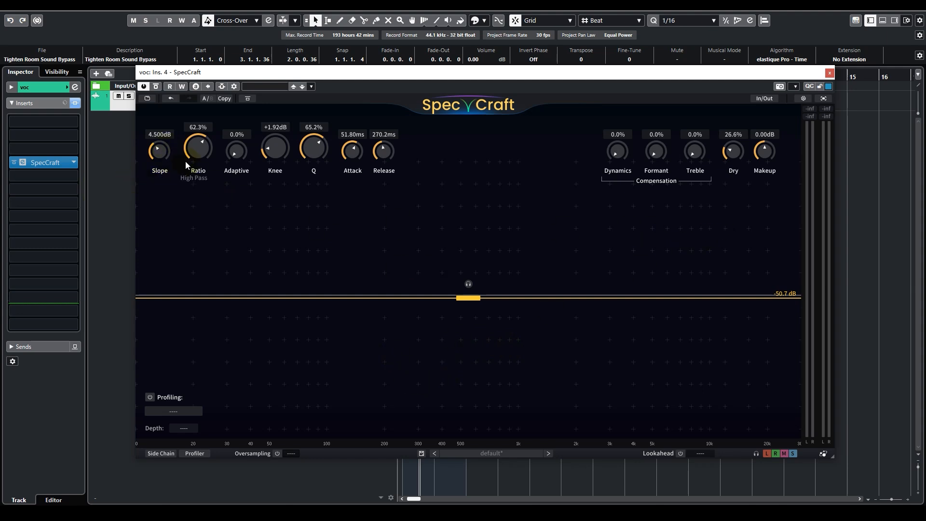
mouse_move(303, 331)
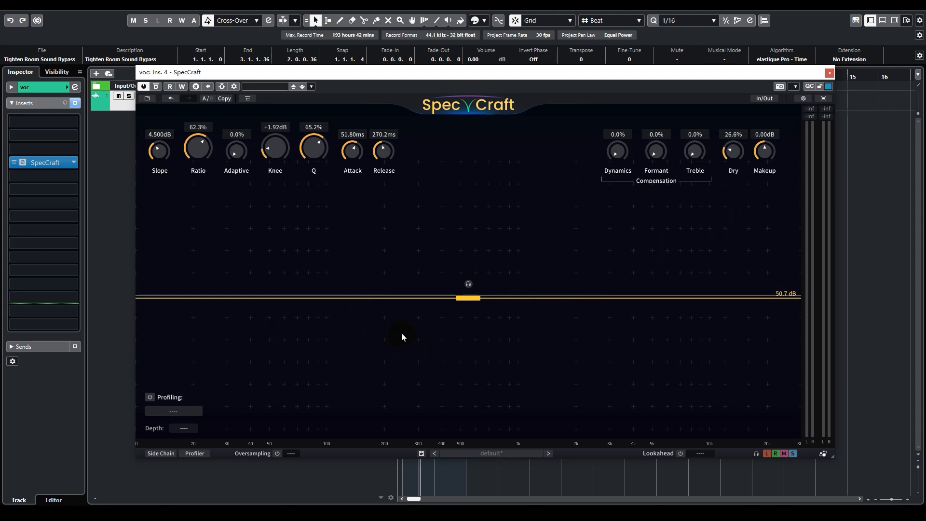
mouse_move(583, 269)
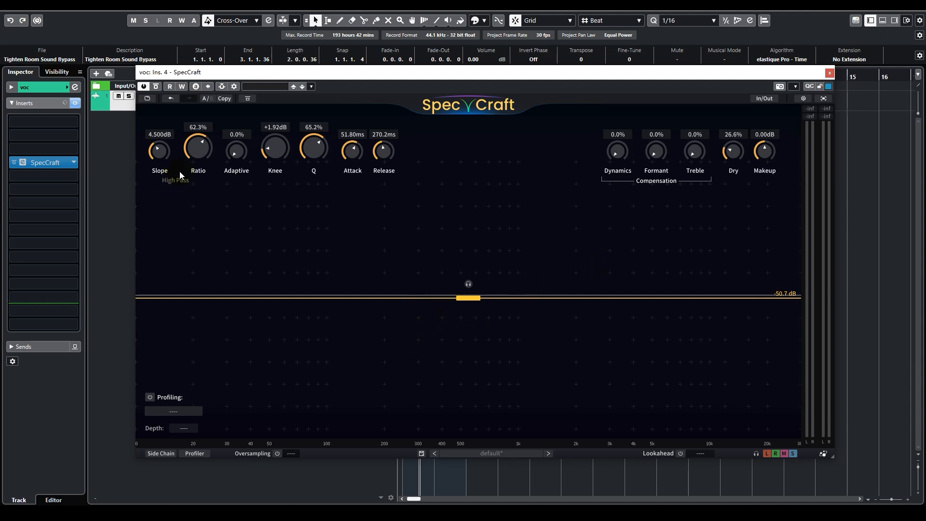
mouse_move(412, 295)
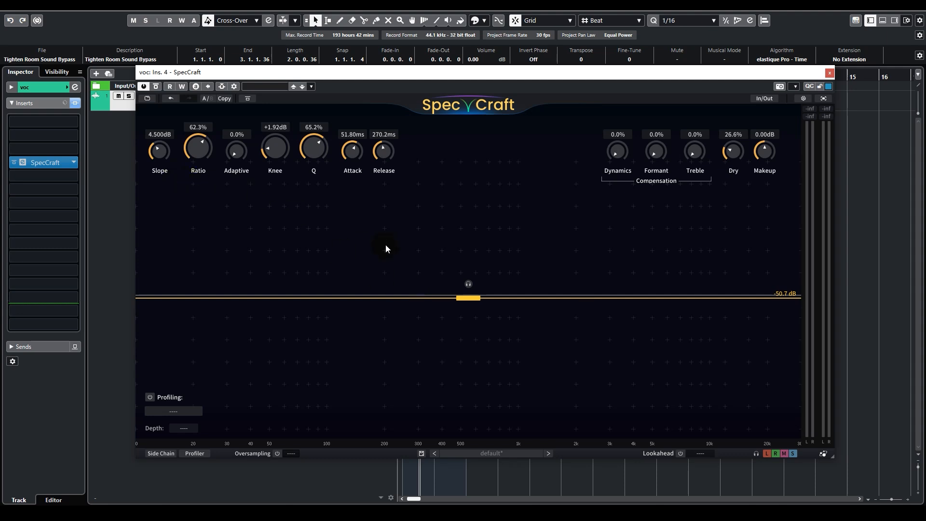
mouse_move(160, 156)
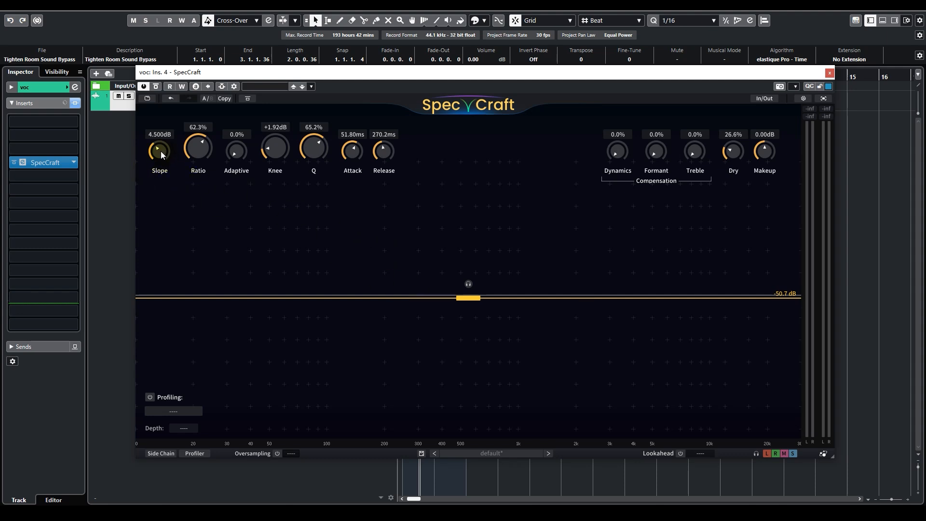
click(159, 148)
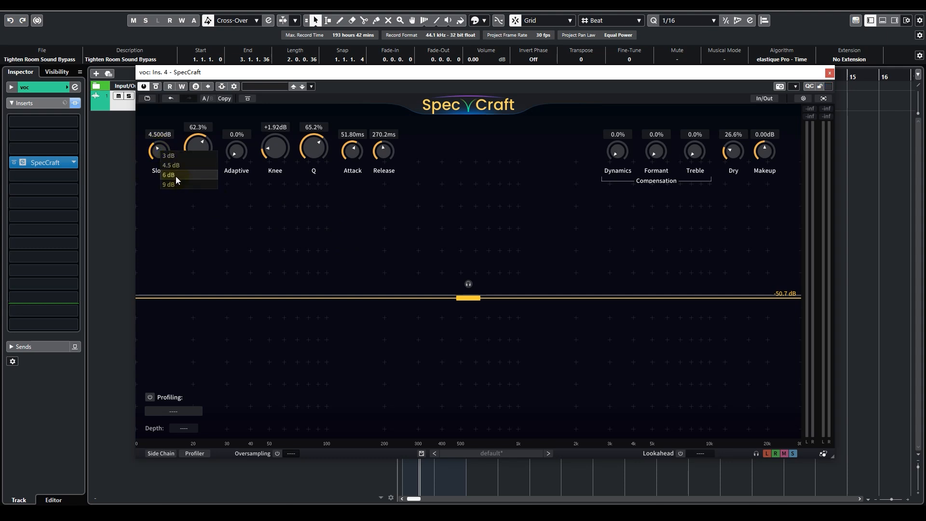
click(169, 175)
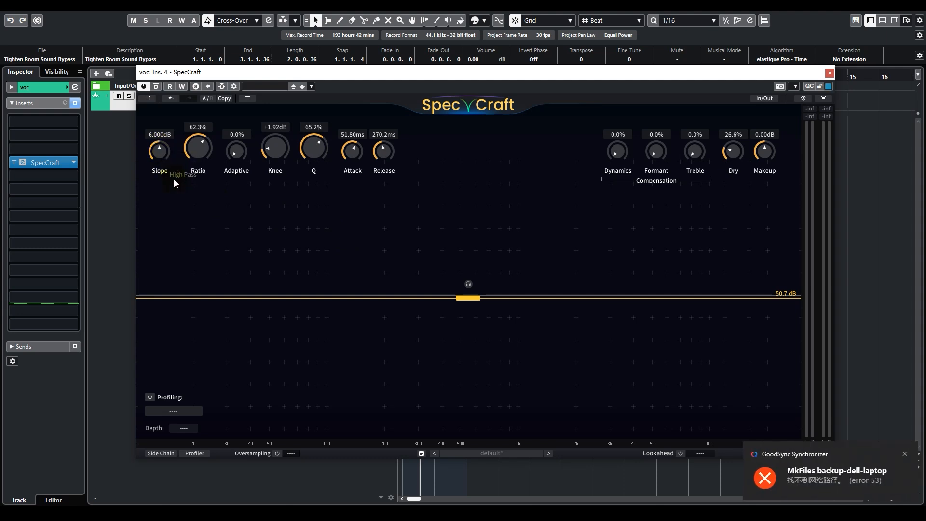
click(828, 73)
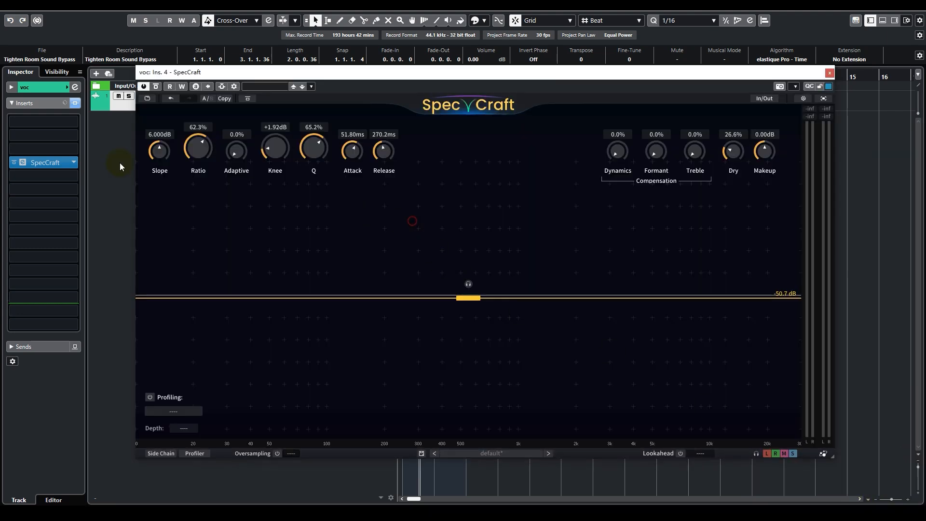
mouse_move(441, 235)
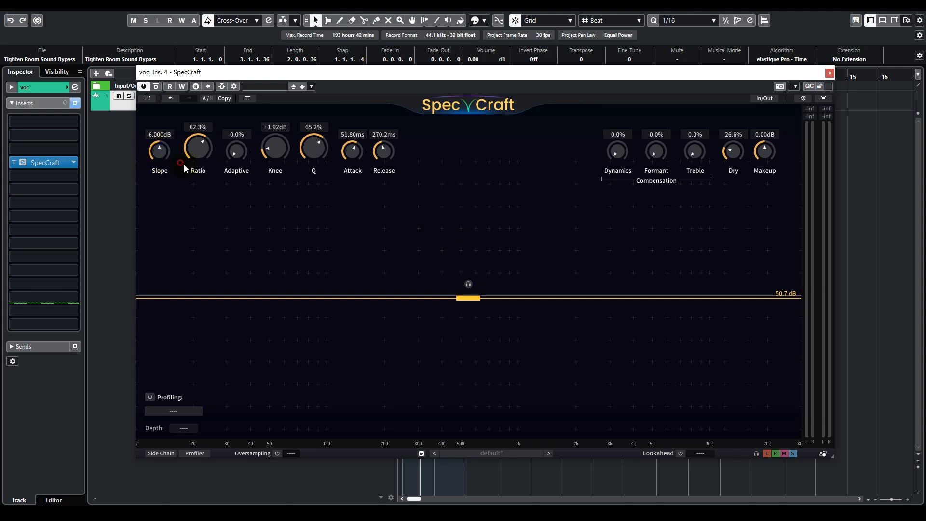
drag(158, 150, 159, 166)
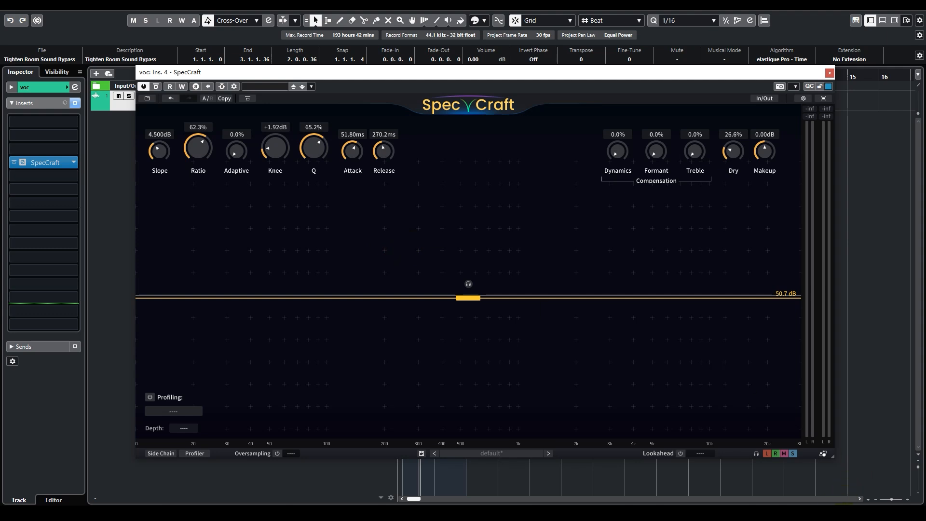
click(828, 72)
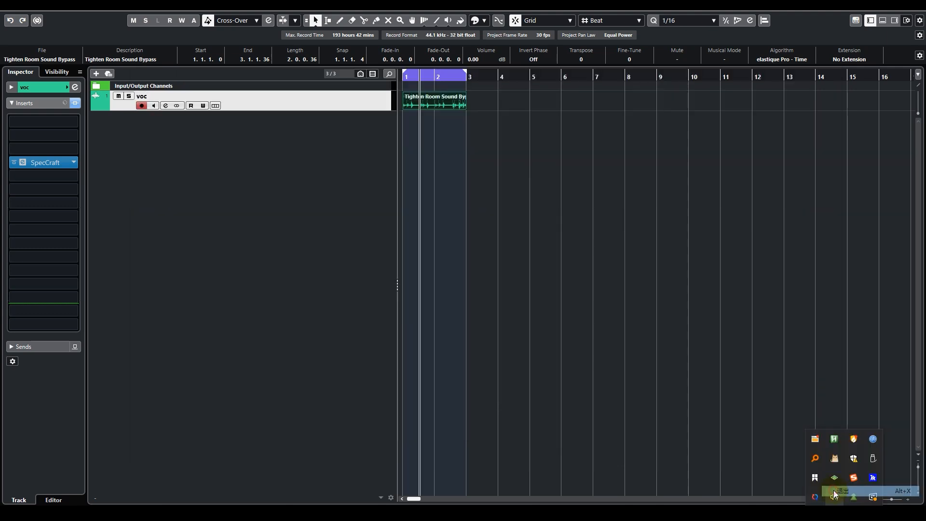
Reopen the voc track's SpecCraft editor, raising slope to 12 dB and threshold to -38 dB
click(18, 162)
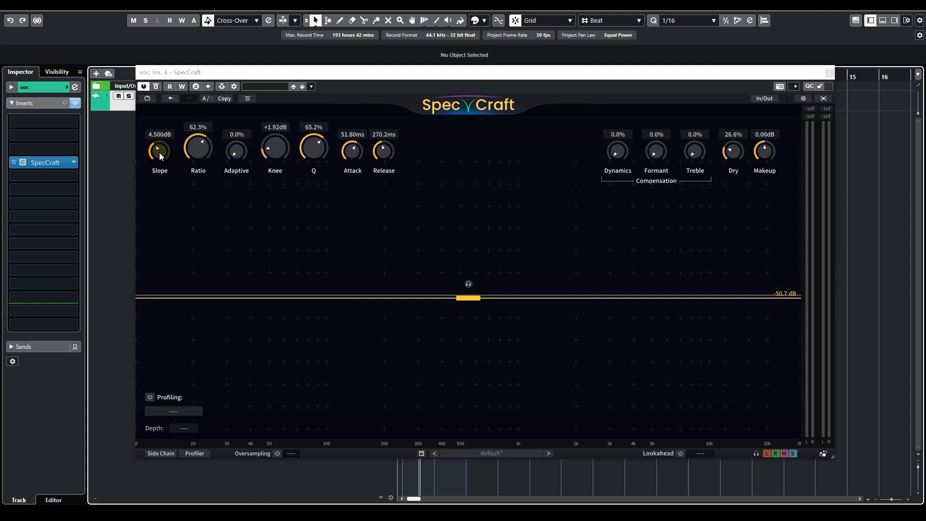
drag(160, 148, 162, 126)
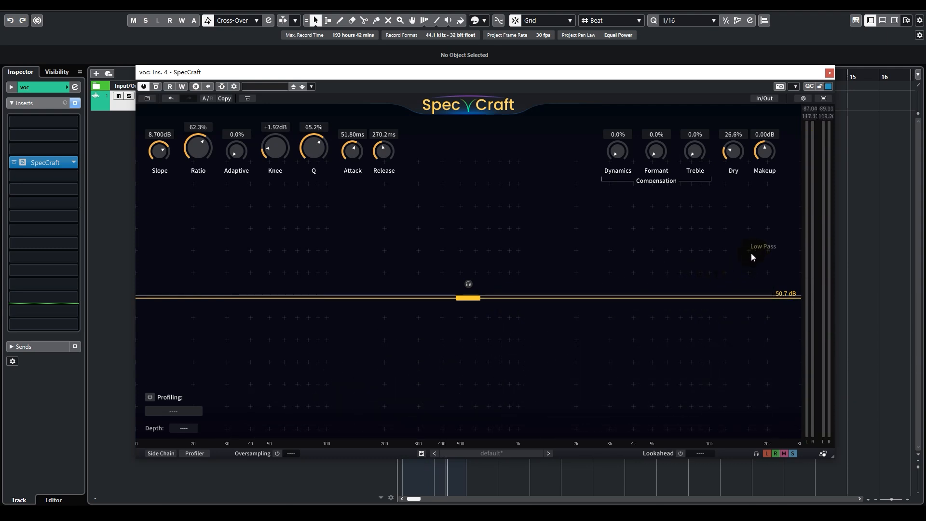
mouse_move(229, 427)
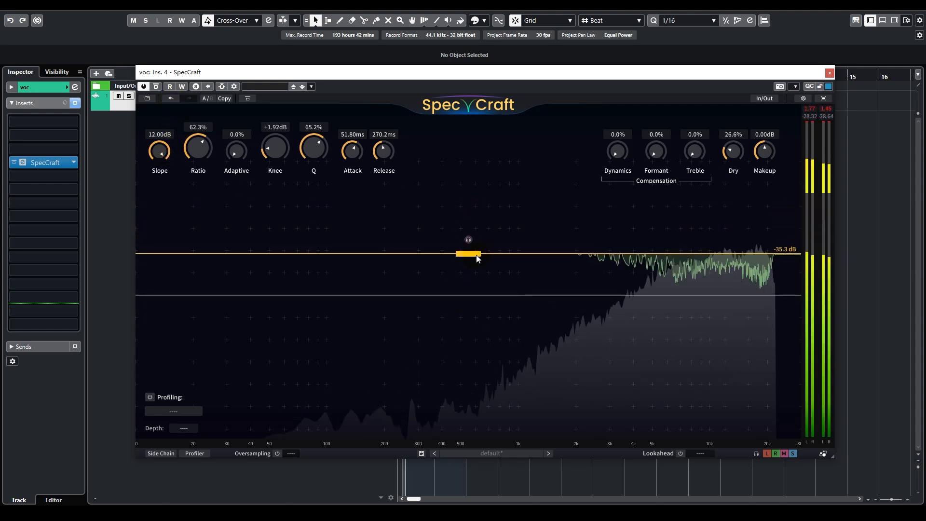
drag(468, 254, 468, 245)
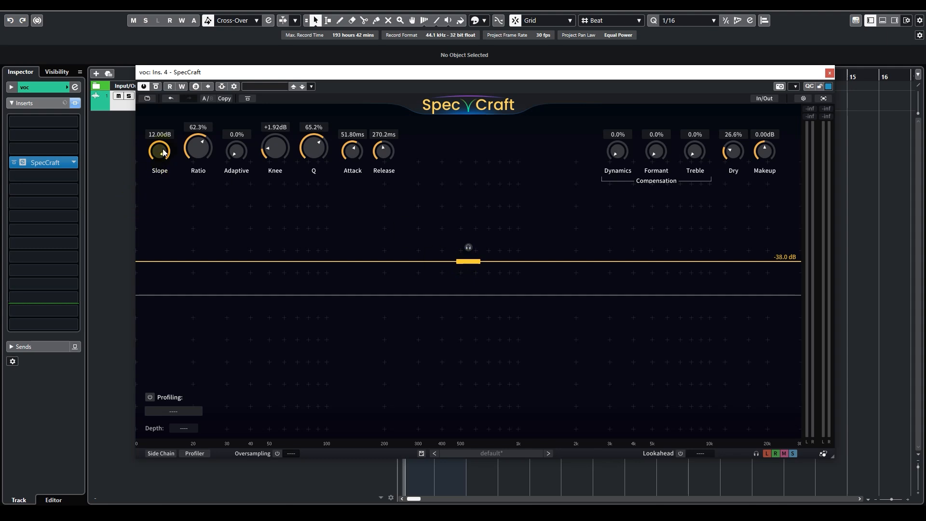
click(160, 150)
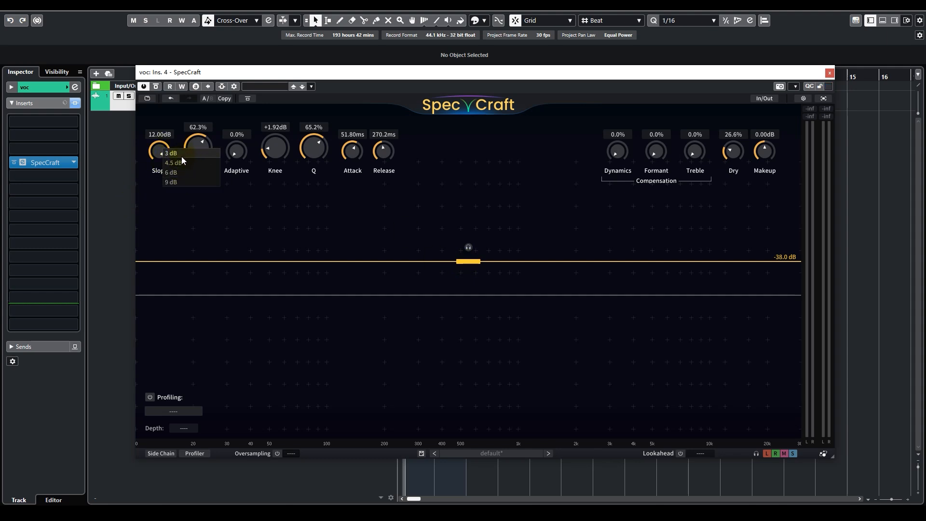
mouse_move(183, 158)
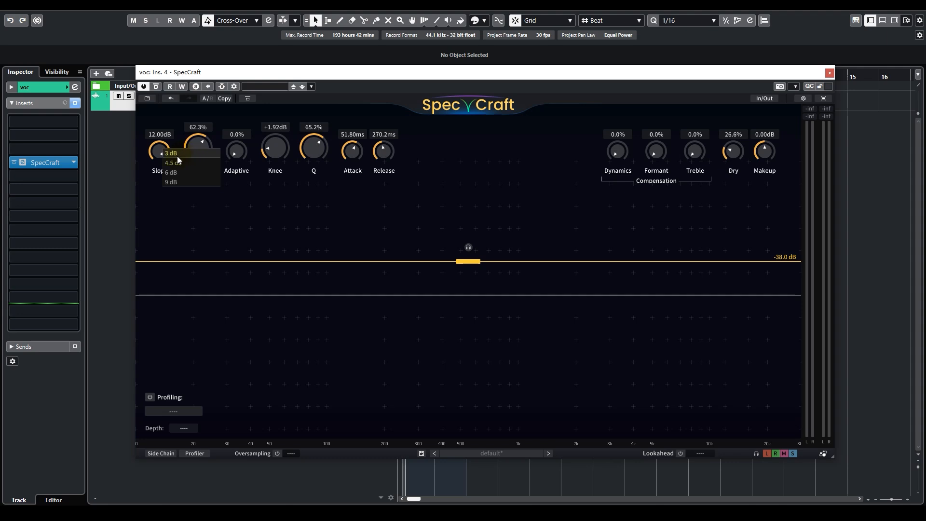
mouse_move(188, 164)
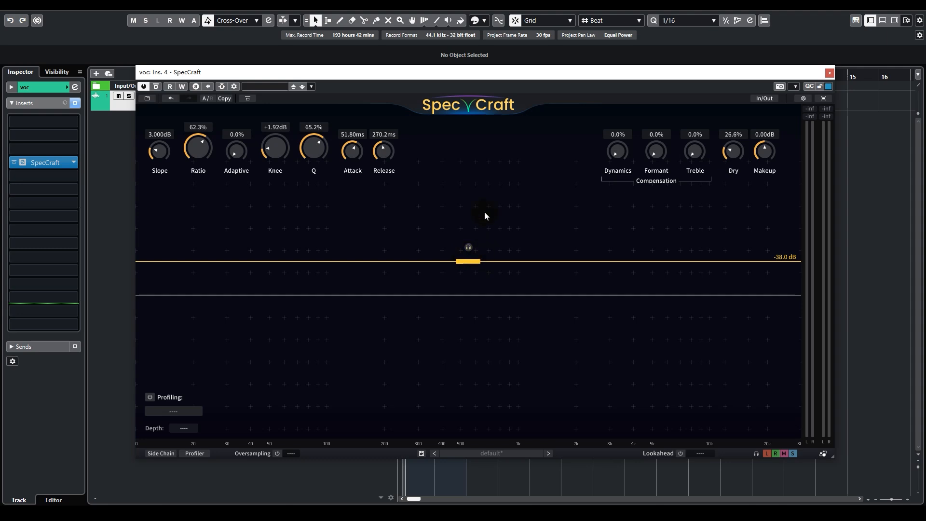
Nudge the threshold around -22 dB, set ratio to 72.7%, then drop threshold to -54 dB
drag(468, 261, 474, 218)
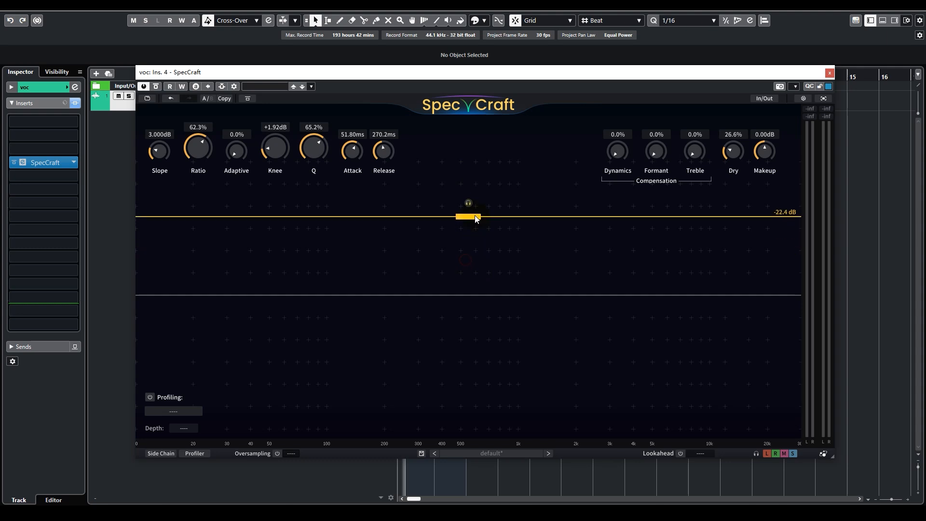
drag(467, 218, 468, 200)
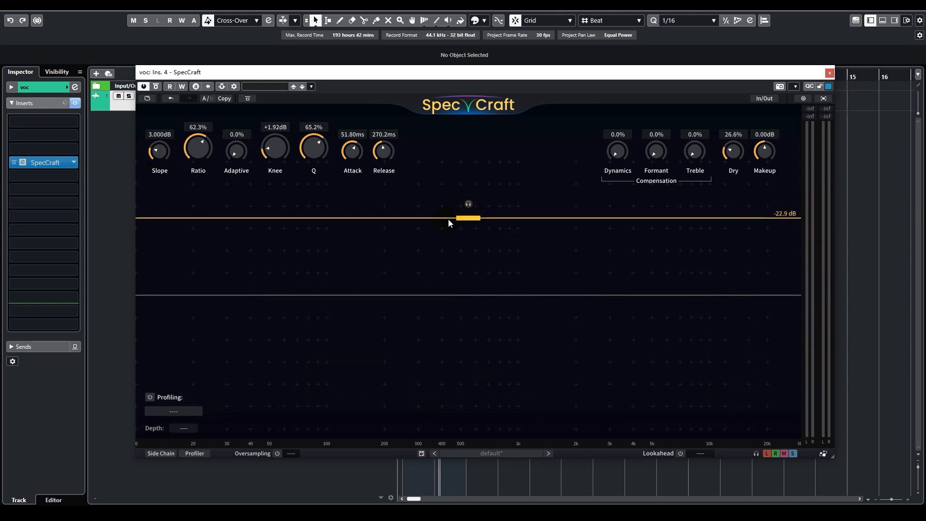
drag(468, 218, 468, 228)
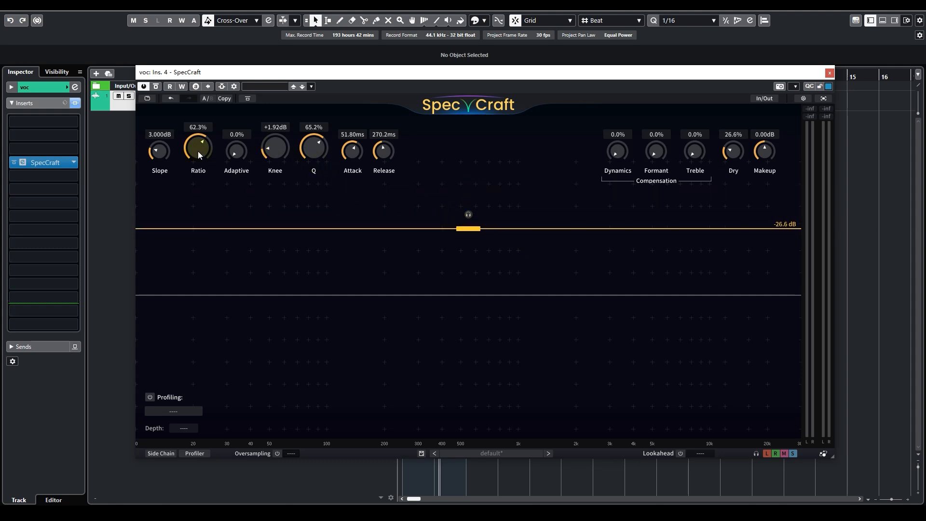
drag(198, 149, 198, 136)
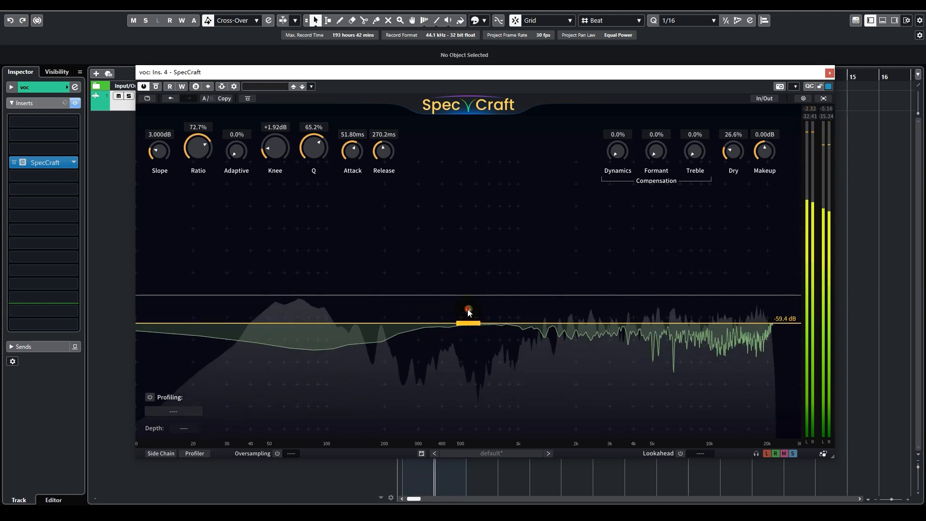
drag(469, 323, 469, 308)
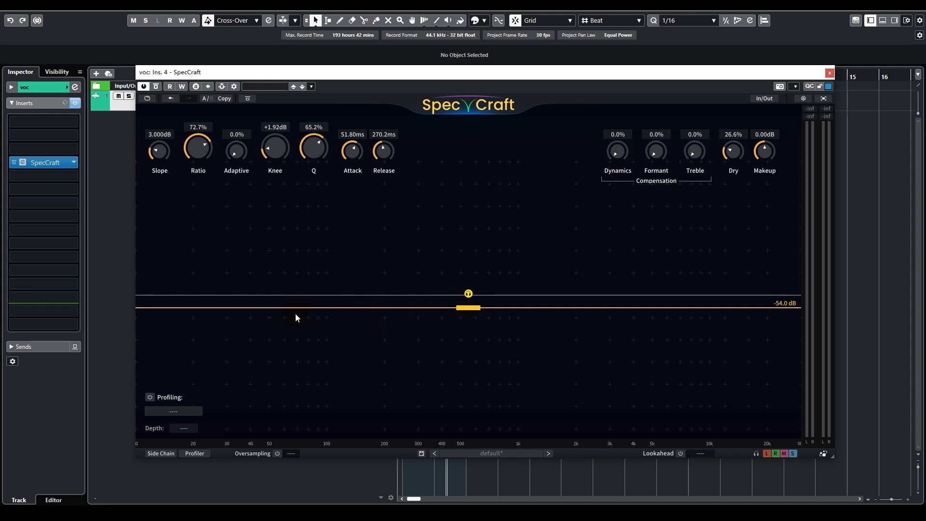
mouse_move(456, 316)
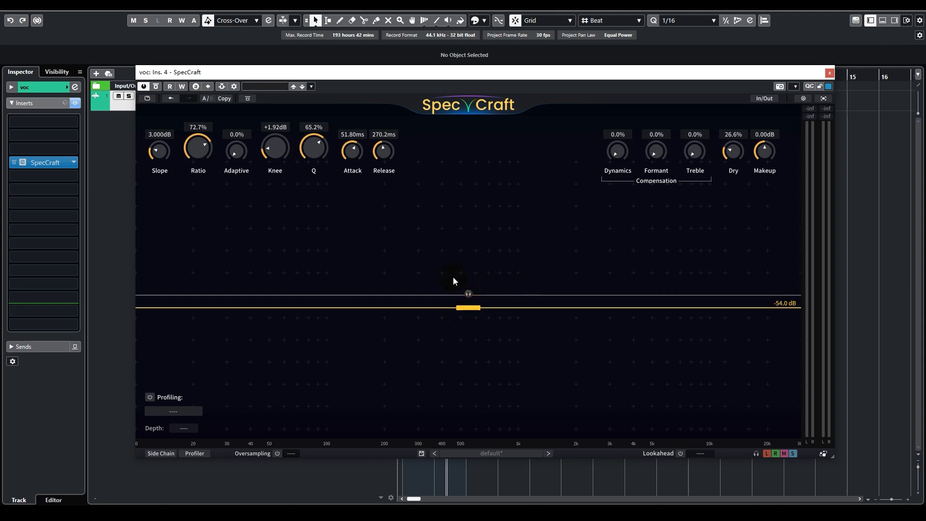
mouse_move(368, 268)
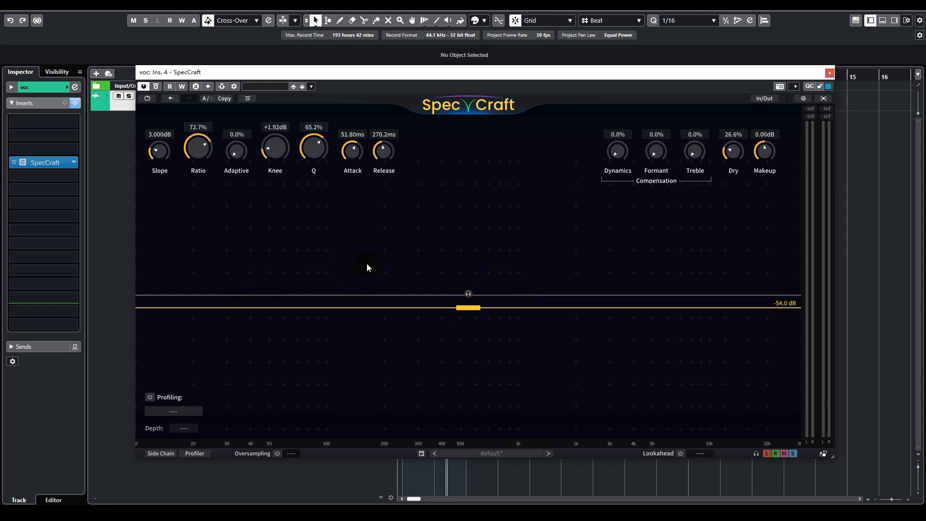
mouse_move(373, 262)
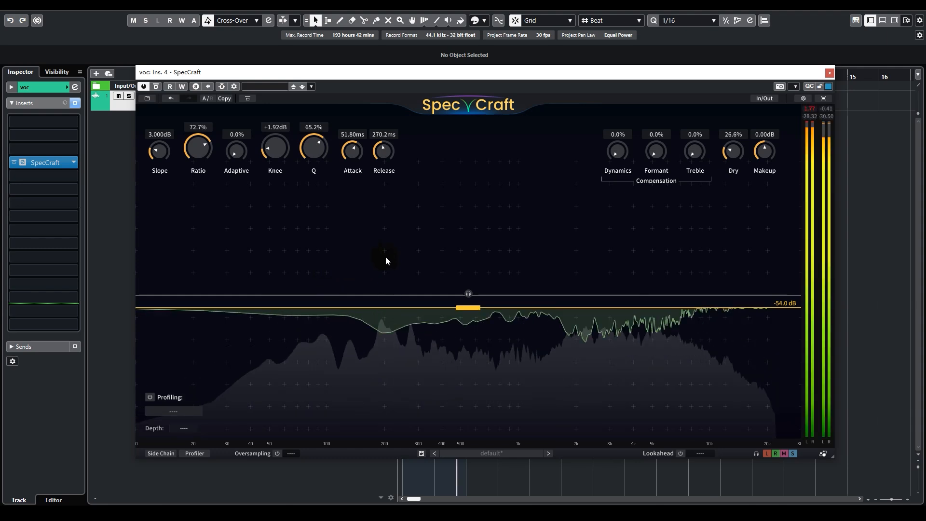
Shape the priority curve with a 200 Hz dip, a high-shelf lift and a 1 kHz boost
drag(387, 260, 391, 338)
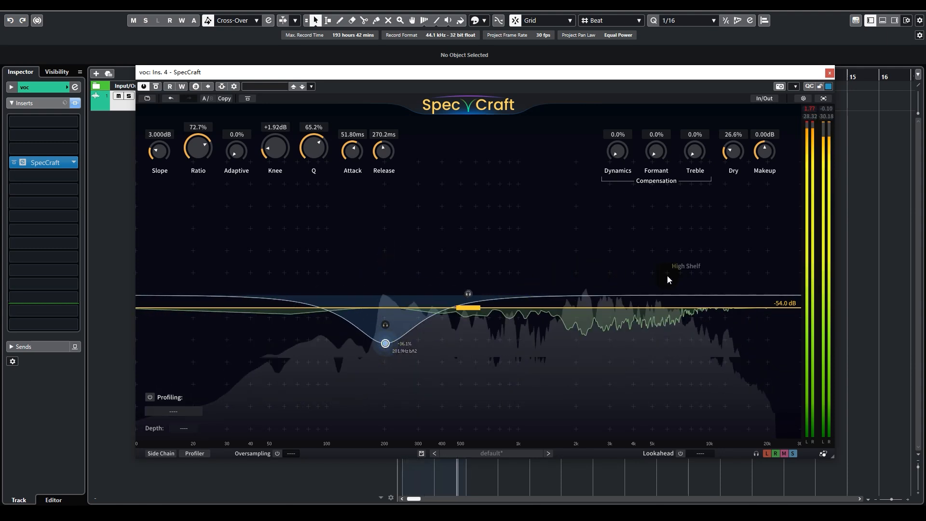
drag(668, 280, 613, 271)
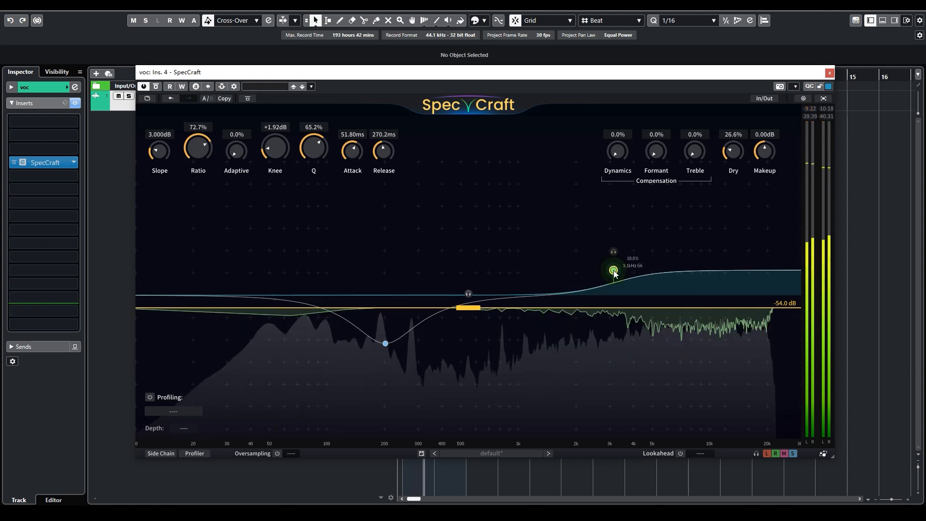
drag(613, 270, 613, 282)
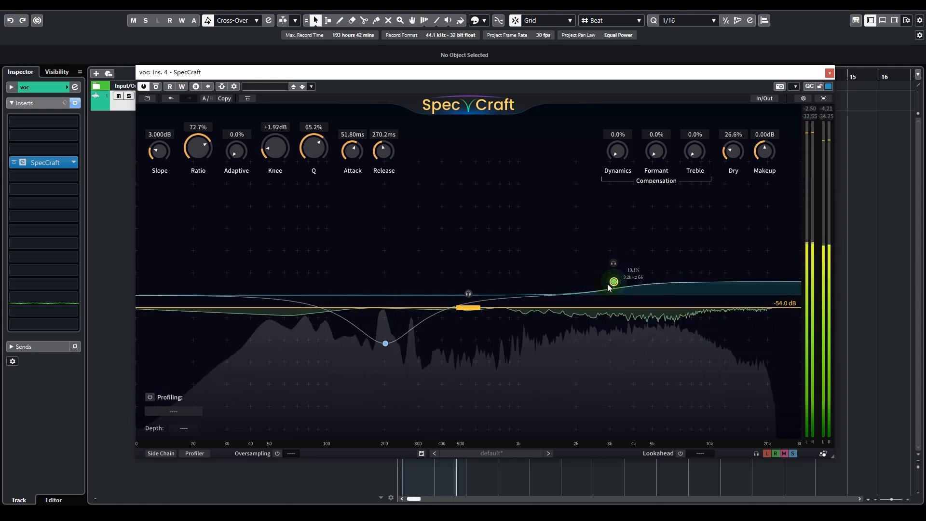
drag(613, 282, 502, 272)
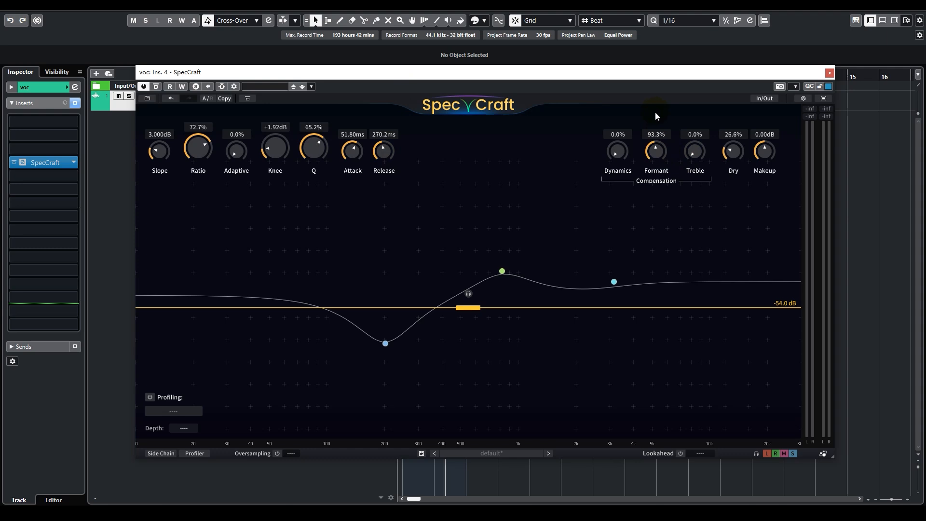
Turn the Formant compensation knob down to 77.8%
drag(655, 151, 655, 162)
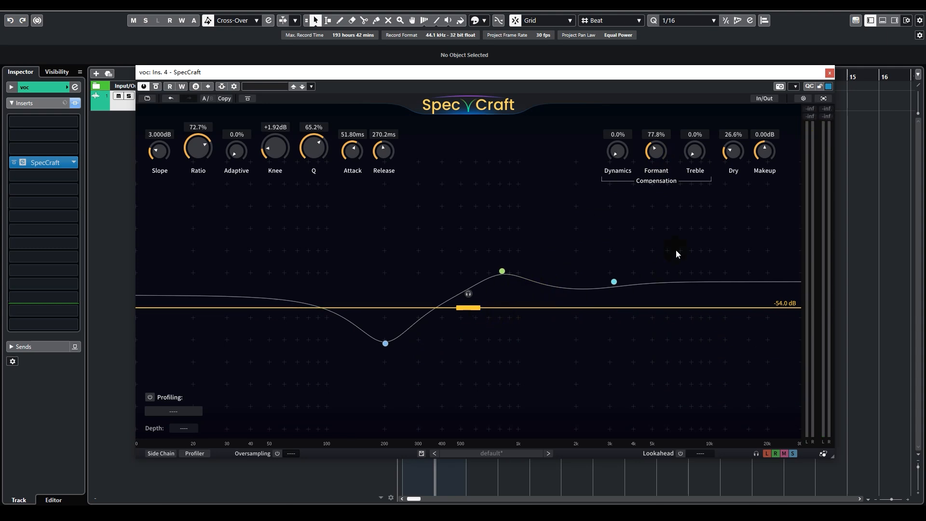
mouse_move(695, 153)
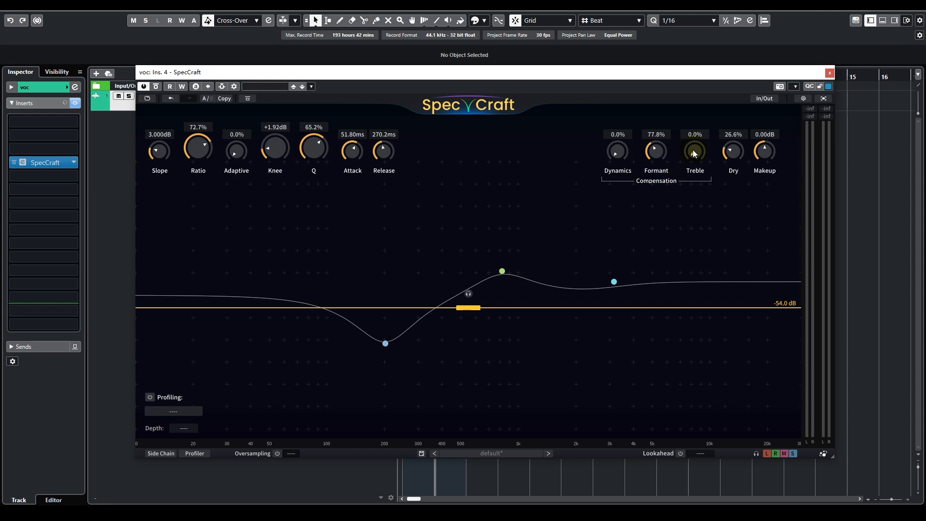
mouse_move(680, 157)
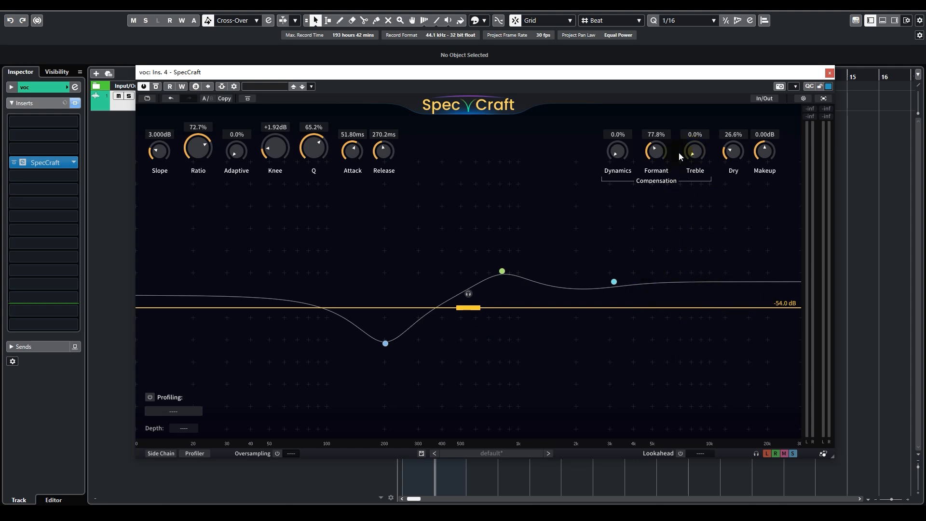